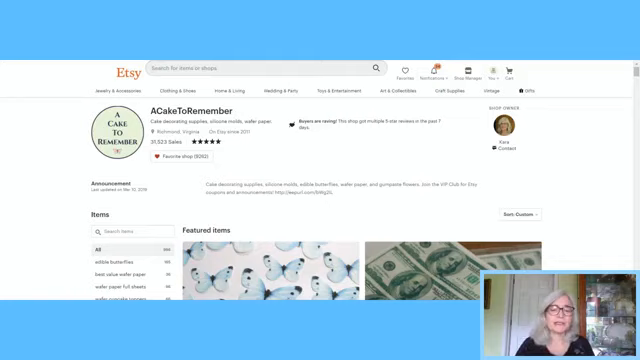
# Open New special offer under Sales and discounts in Shop Manager.
pyautogui.doubleClick(303, 199)
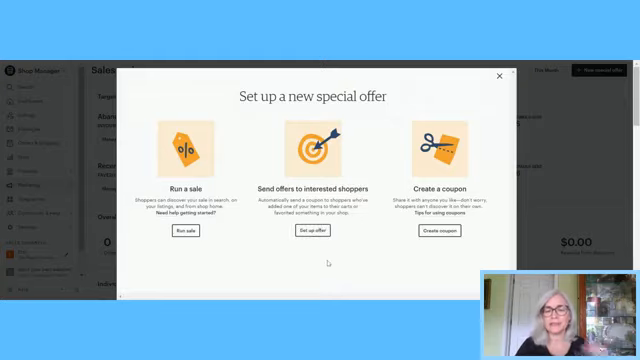
pyautogui.moveTo(310, 262)
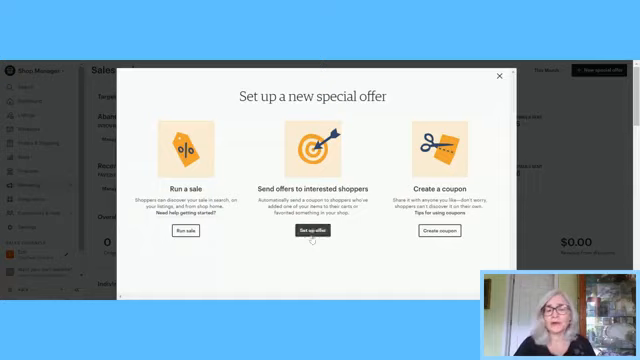
pyautogui.moveTo(227, 234)
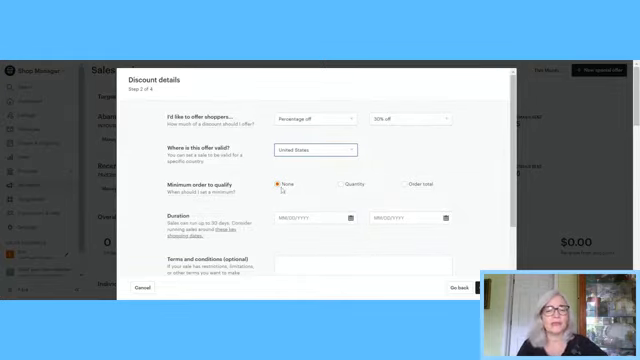
# Try Quantity and Order total, settle on None for minimum order, and proceed to Choose listings.
pyautogui.click(340, 183)
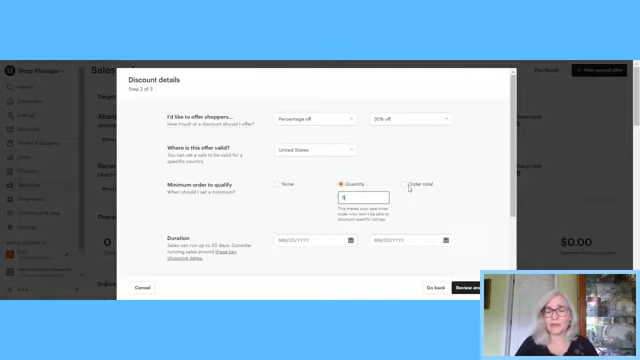
pyautogui.click(403, 187)
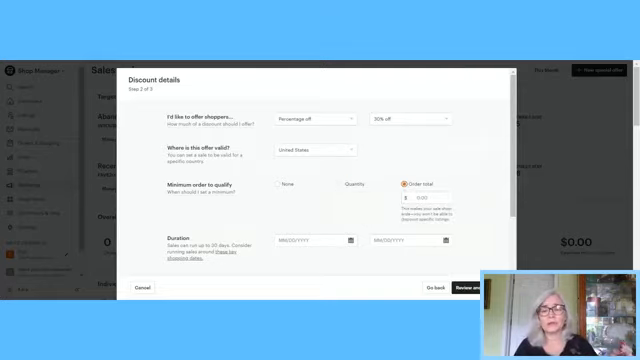
pyautogui.click(282, 185)
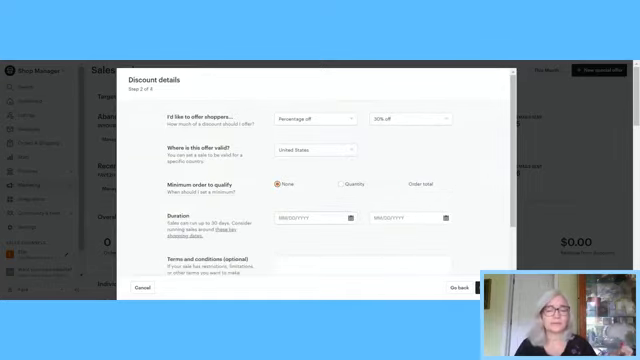
pyautogui.click(330, 212)
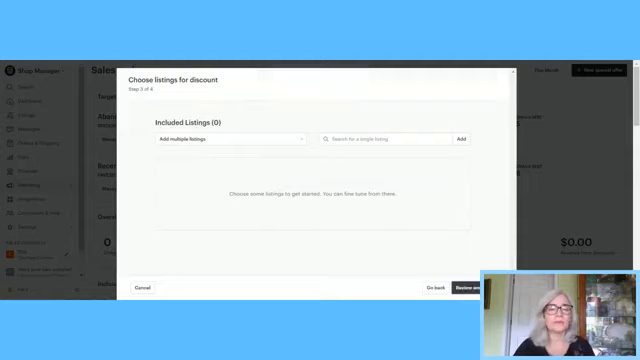
# Add a Cupcake wrappers listing via Add multiple listings, then return to Discount details.
pyautogui.click(230, 138)
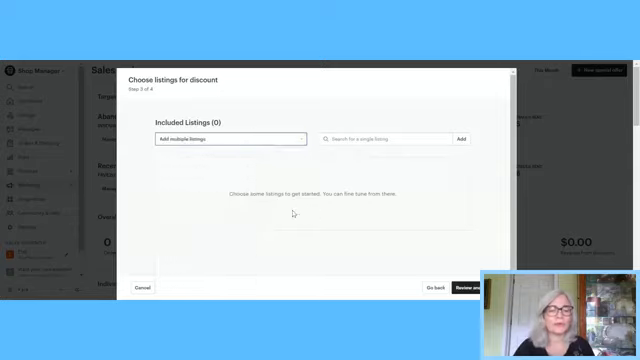
pyautogui.click(231, 139)
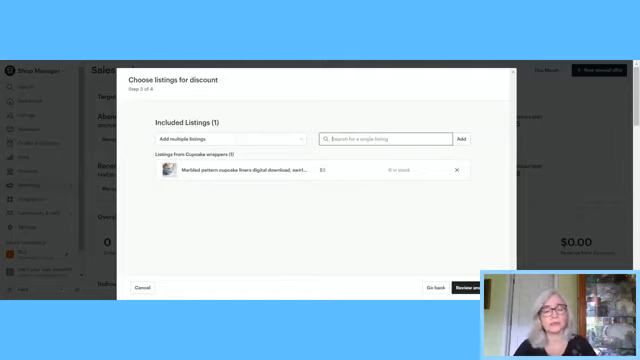
pyautogui.click(466, 289)
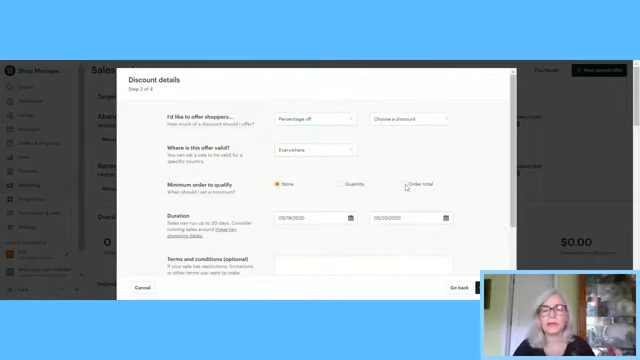
# Require a $40 minimum order total for the 30% off sale and reach Review and confirm.
pyautogui.click(404, 185)
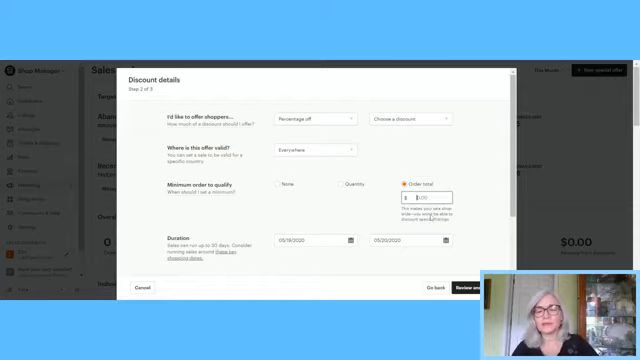
pyautogui.write('40')
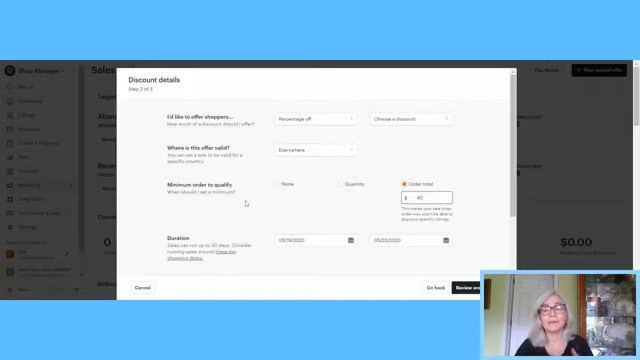
pyautogui.scroll(-3)
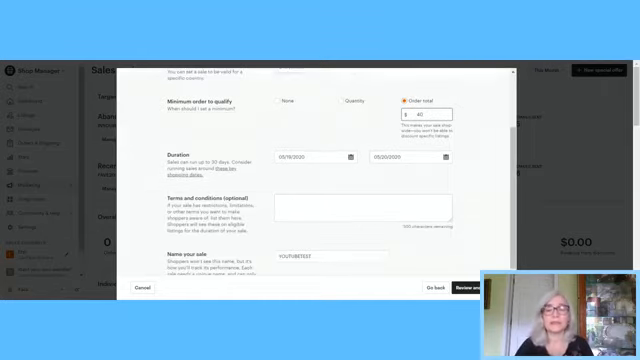
pyautogui.scroll(-3)
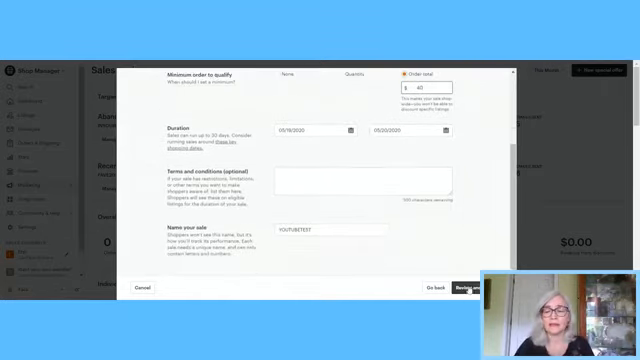
pyautogui.click(473, 288)
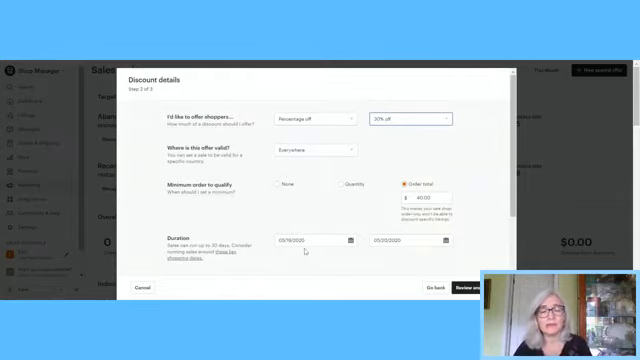
pyautogui.scroll(-3)
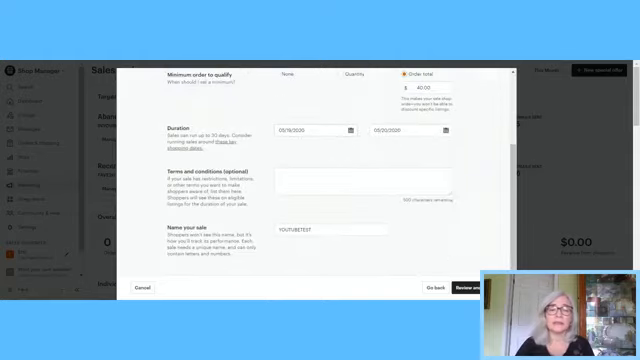
pyautogui.click(466, 289)
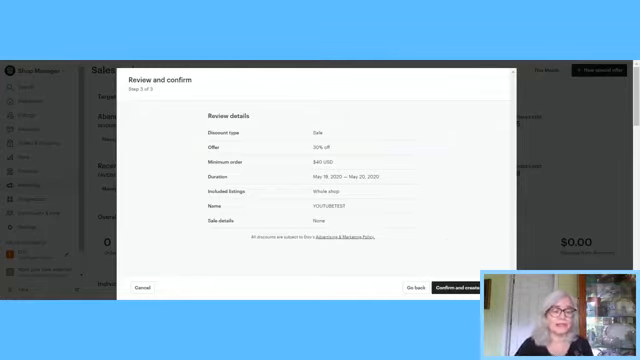
pyautogui.click(144, 288)
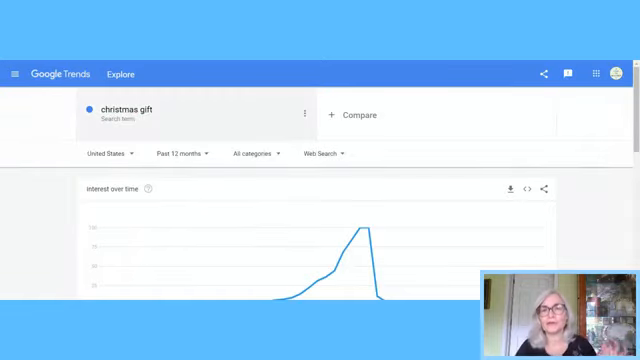
pyautogui.scroll(-3)
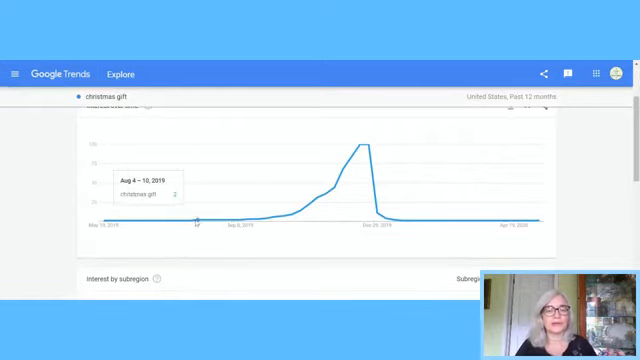
pyautogui.moveTo(330, 182)
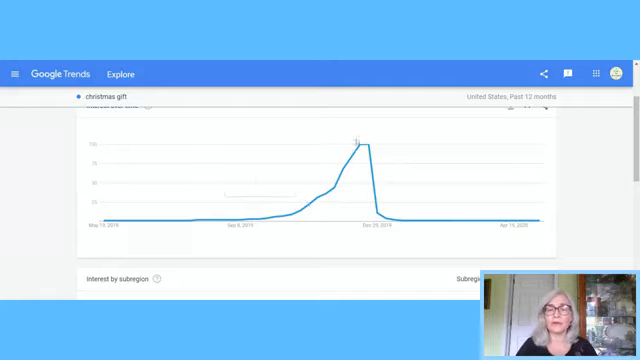
pyautogui.moveTo(367, 148)
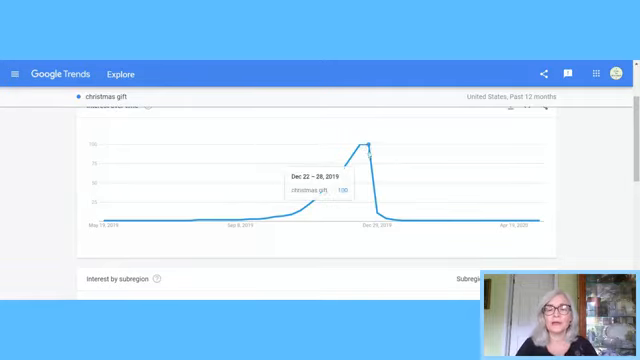
pyautogui.moveTo(355, 150)
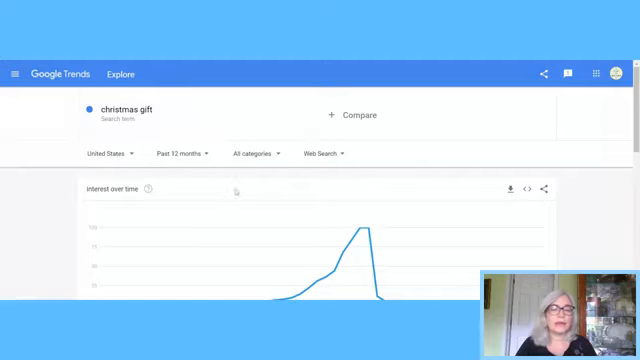
# Scroll to the five-year christmas gift chart showing recurring December peaks.
pyautogui.scroll(-3)
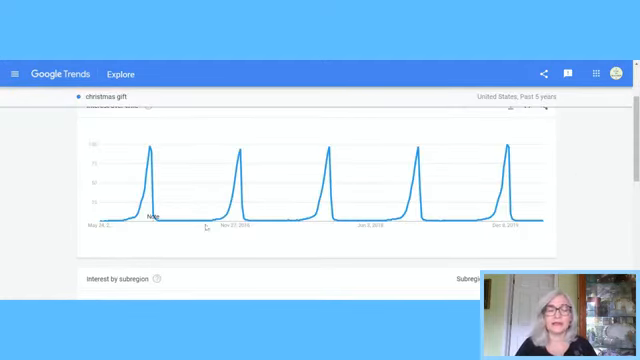
pyautogui.moveTo(128, 217)
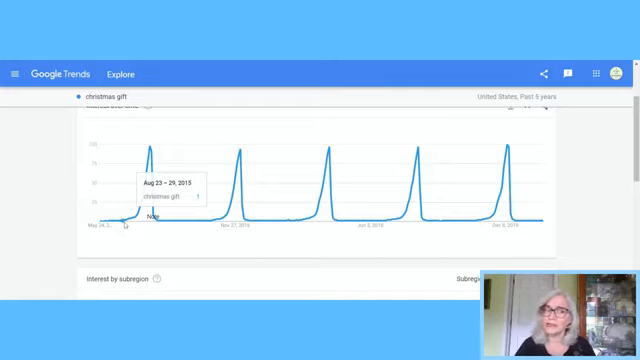
pyautogui.moveTo(147, 213)
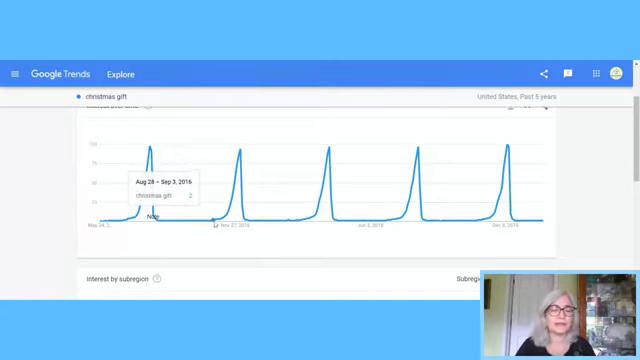
pyautogui.moveTo(243, 247)
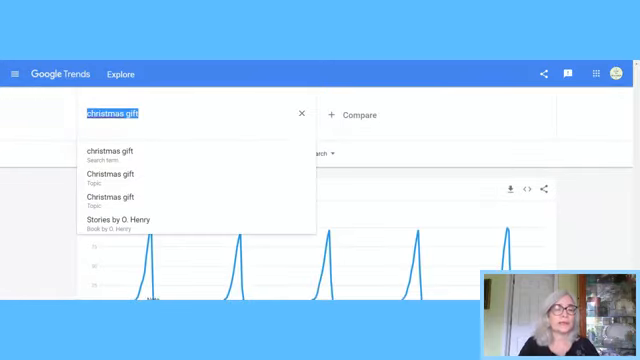
# Search 'mothers day' and scroll down to its five-year US trend chart.
pyautogui.write('mothers day')
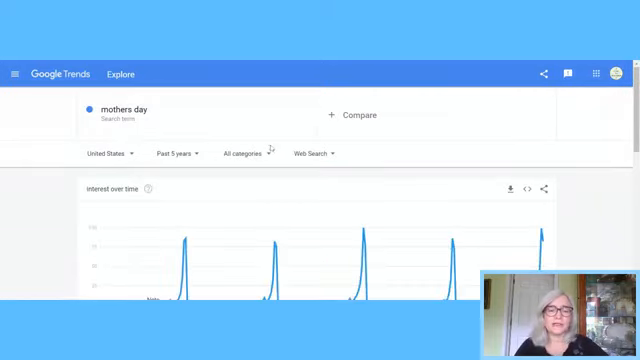
pyautogui.scroll(-3)
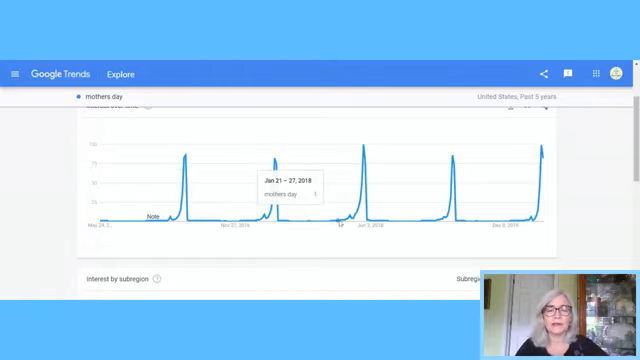
pyautogui.moveTo(348, 204)
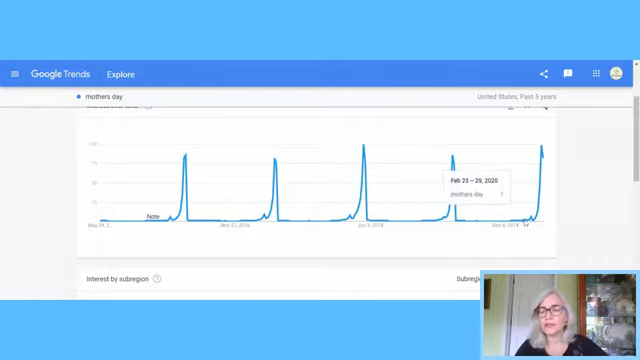
pyautogui.moveTo(335, 234)
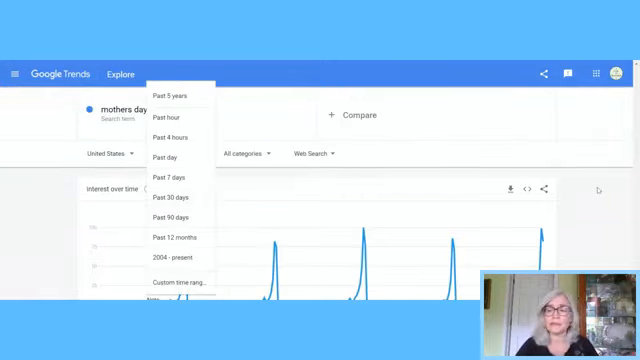
# Narrow the mothers day chart to the past 12 months and review the May rise.
pyautogui.click(164, 94)
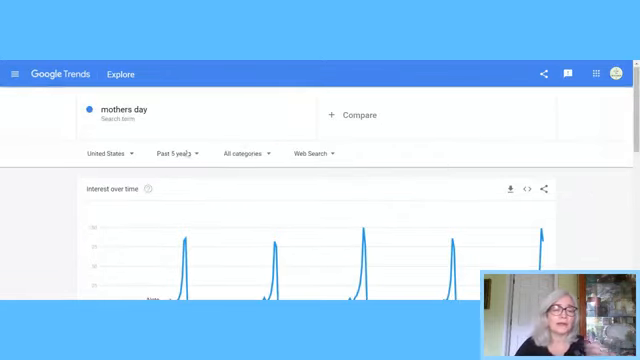
pyautogui.click(155, 153)
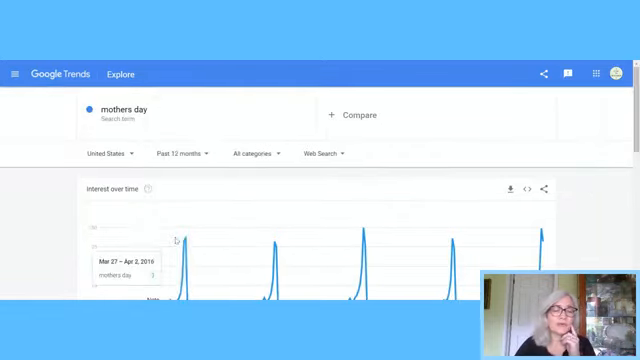
pyautogui.scroll(-3)
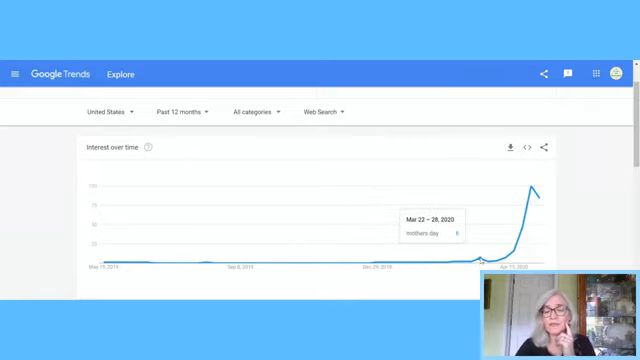
pyautogui.moveTo(470, 268)
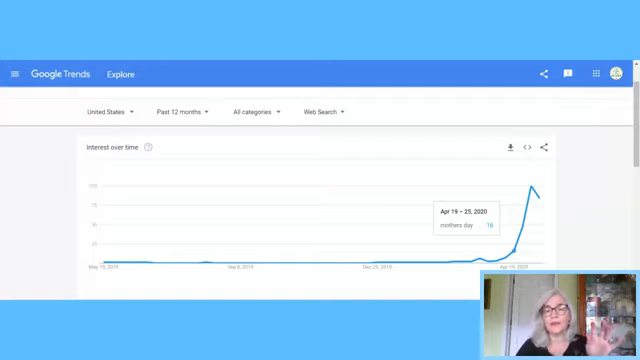
pyautogui.moveTo(199, 201)
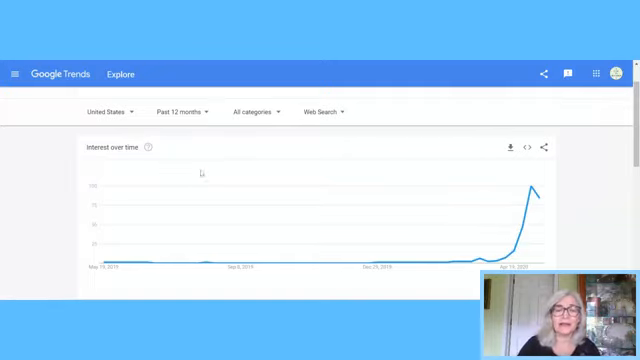
pyautogui.moveTo(548, 265)
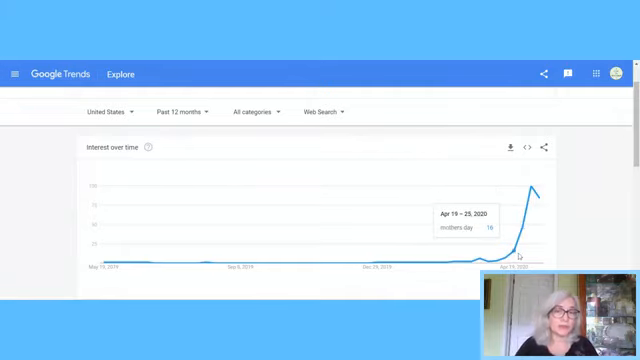
pyautogui.moveTo(537, 200)
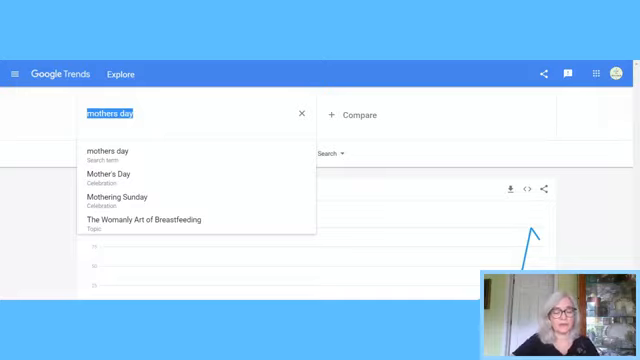
# Type 'va' and pick a valentines search term suggestion.
pyautogui.write('valentines')
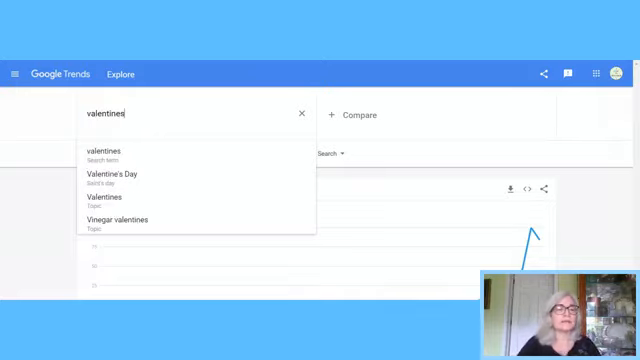
pyautogui.click(114, 151)
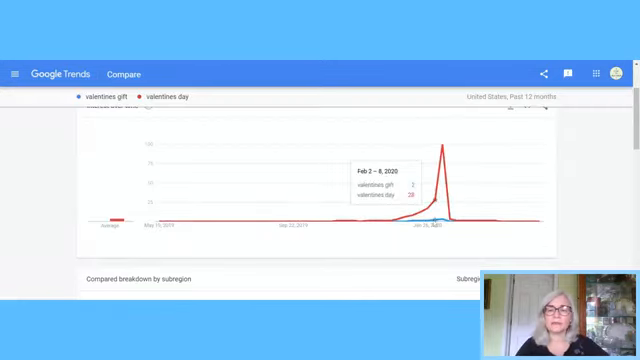
pyautogui.moveTo(450, 148)
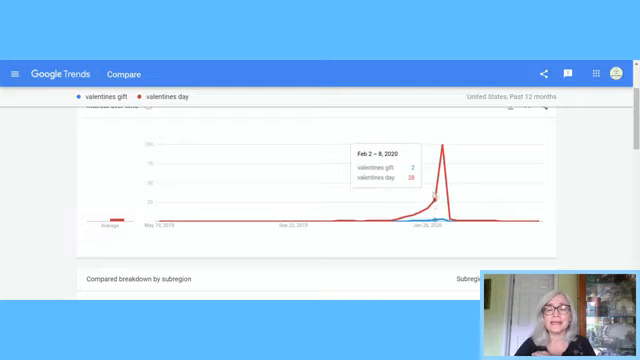
pyautogui.moveTo(356, 117)
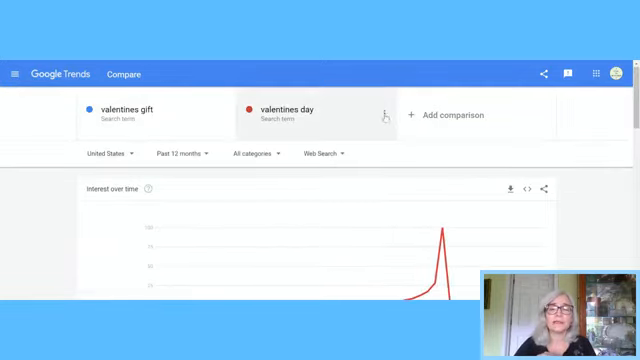
# Remove the valentines day term via its menu and scroll to the valentines gift chart.
pyautogui.click(384, 114)
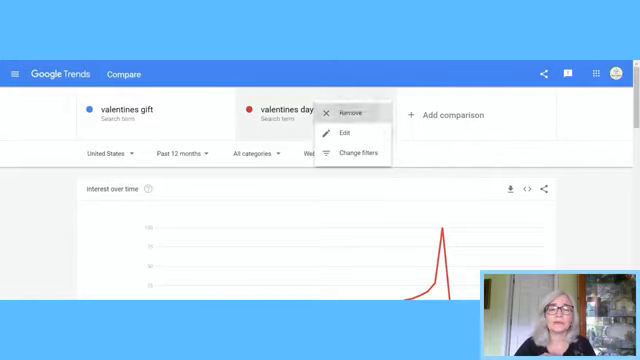
pyautogui.click(345, 108)
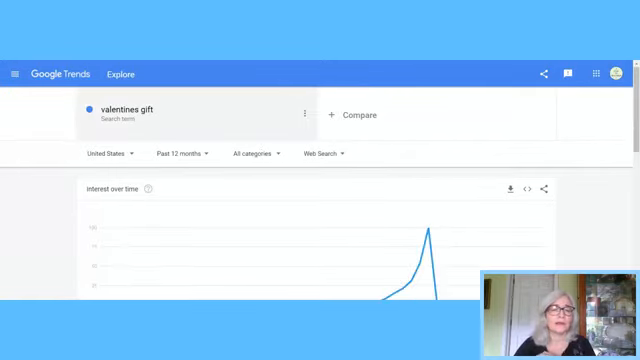
pyautogui.scroll(-3)
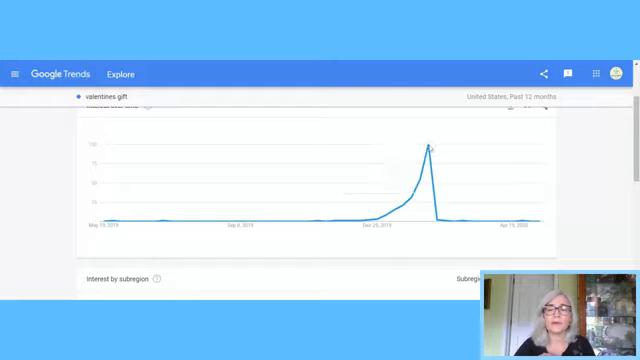
pyautogui.moveTo(433, 143)
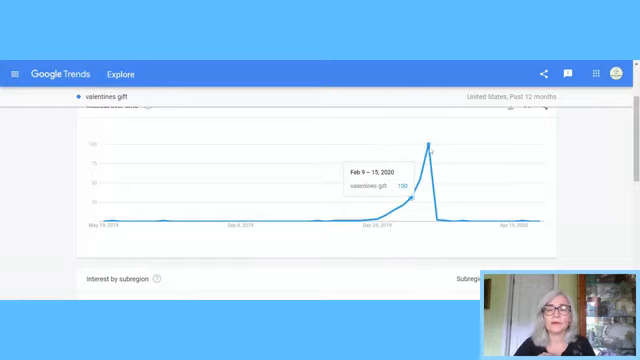
pyautogui.moveTo(405, 182)
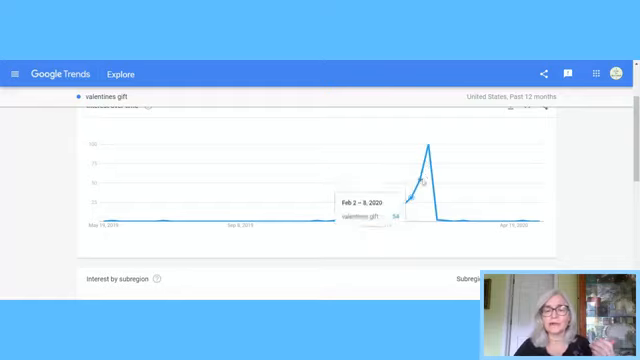
pyautogui.moveTo(410, 202)
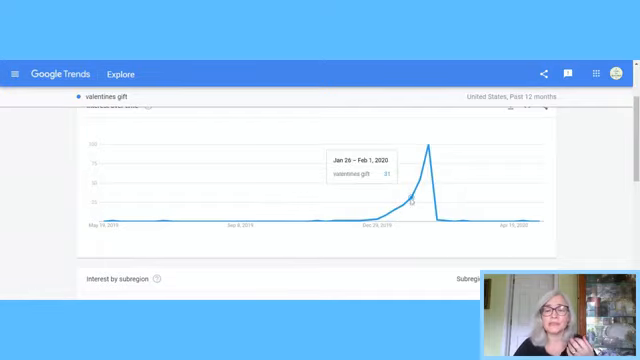
pyautogui.moveTo(420, 190)
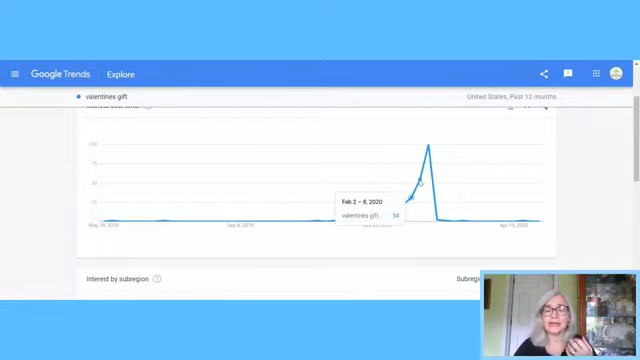